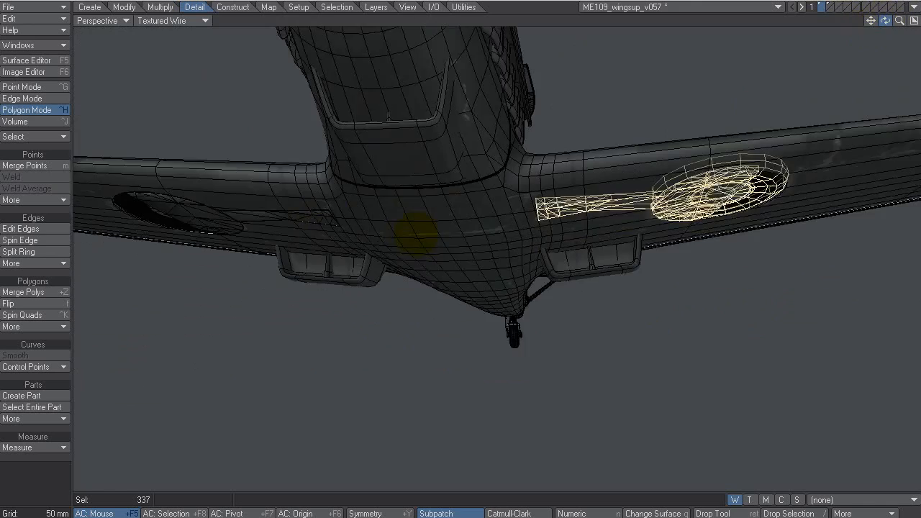
Step: View the wing underside and start Axis Rotate from the Modify tools
drag(414, 231, 118, 190)
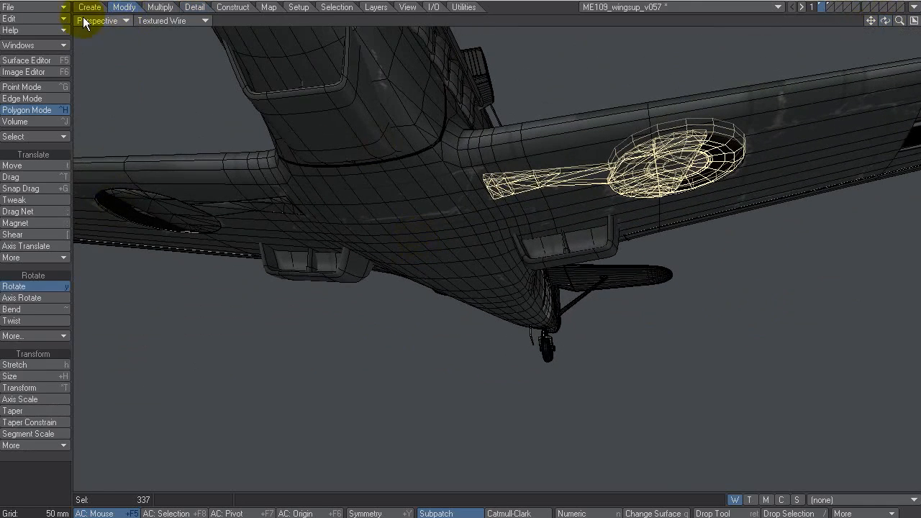
click(21, 298)
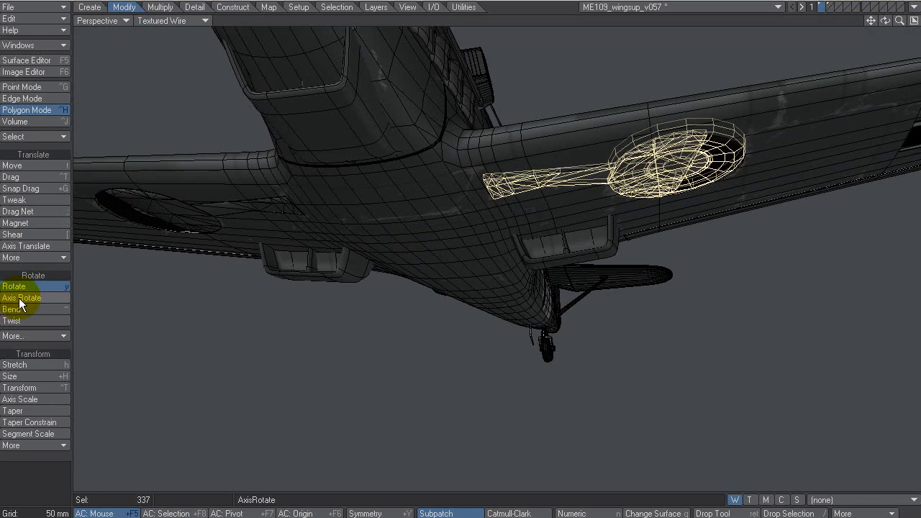
click(23, 297)
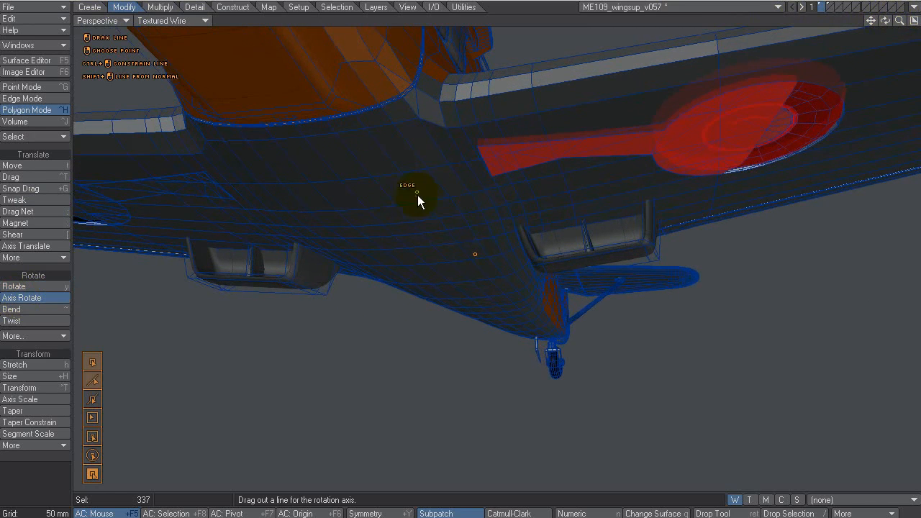
mouse_move(93, 399)
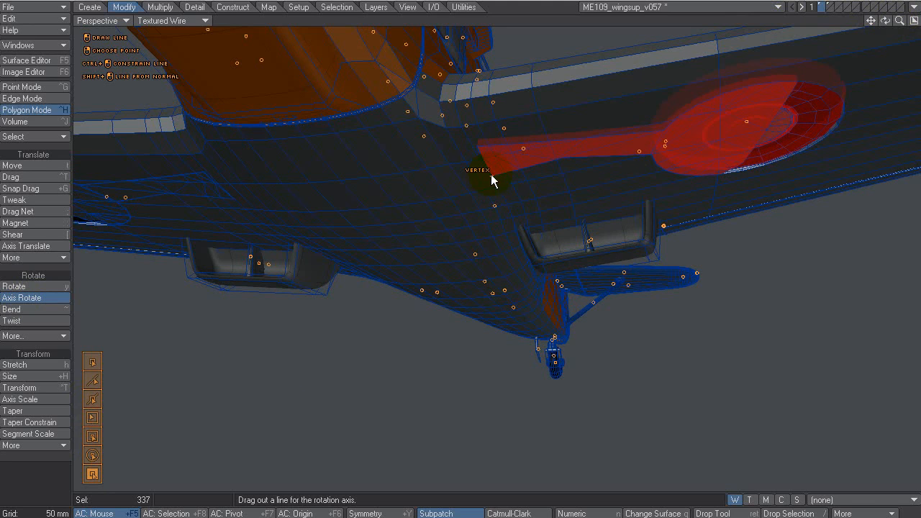
mouse_move(481, 151)
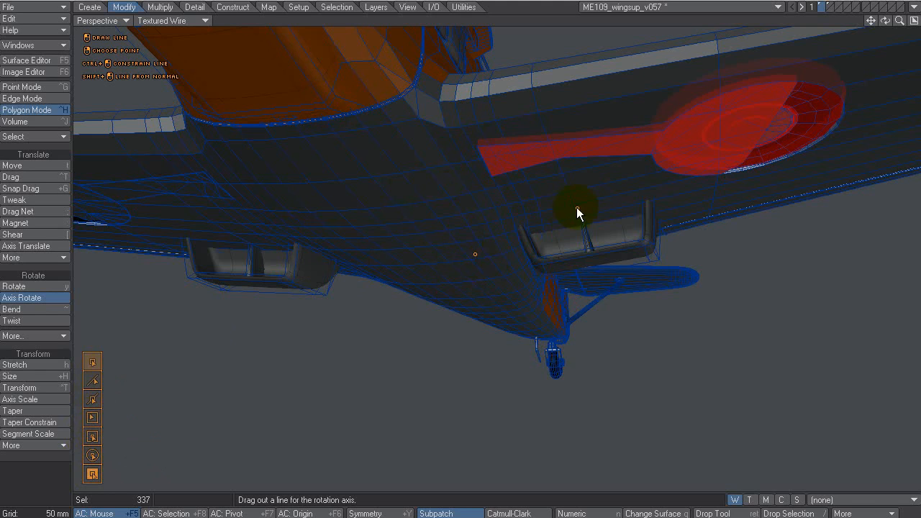
mouse_move(564, 178)
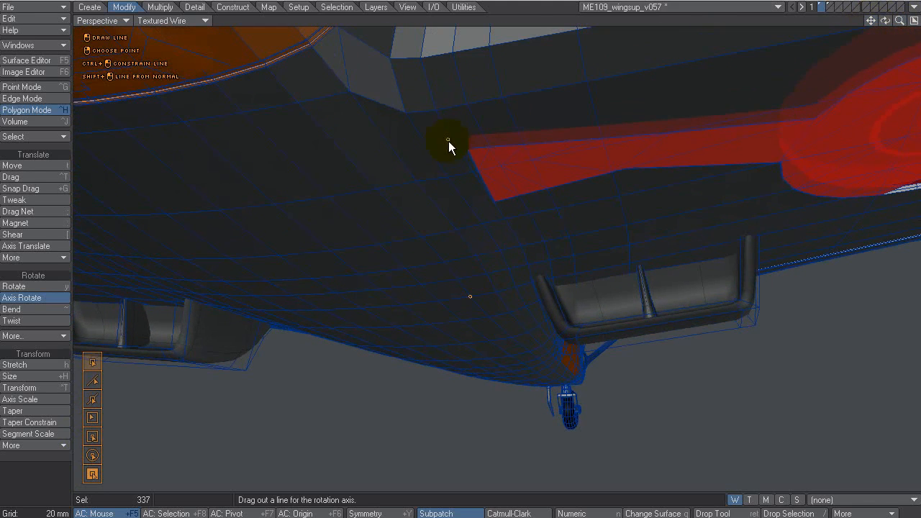
mouse_move(475, 157)
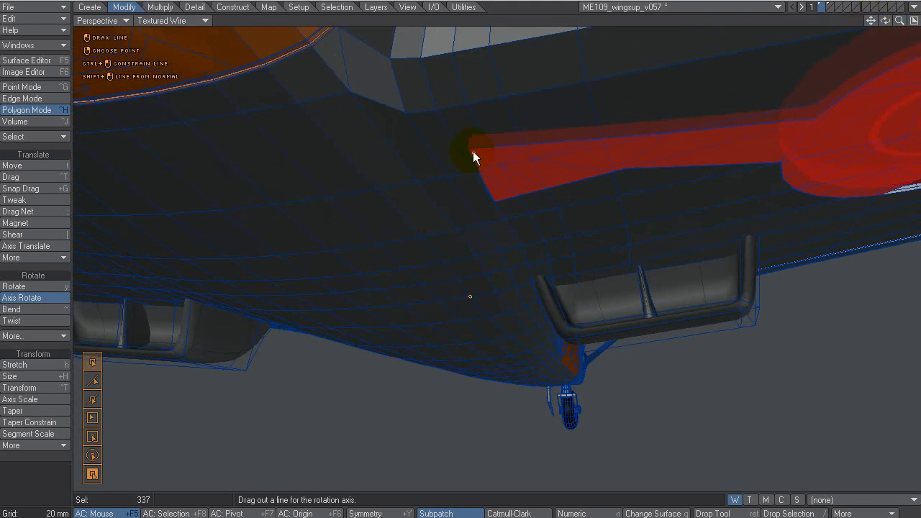
mouse_move(468, 153)
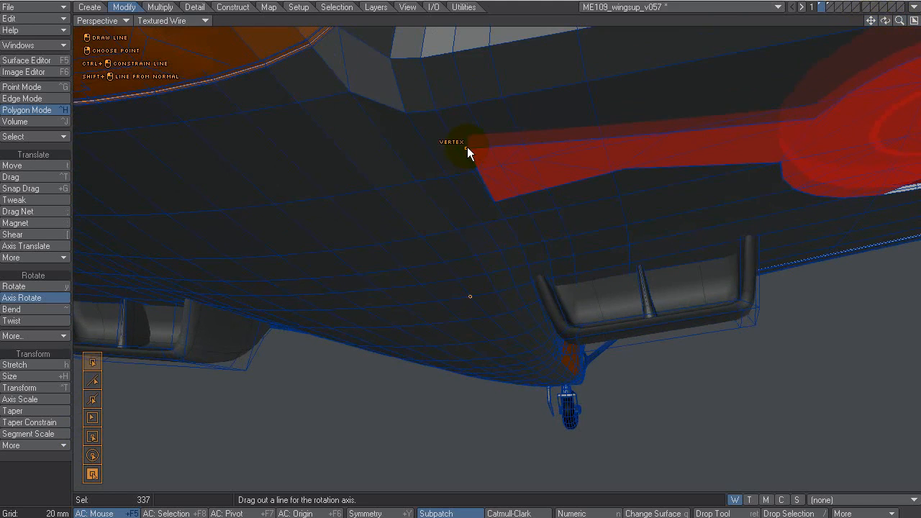
Step: Draw the rotation axis along the strut's hinge edge, vertex-snapped, and swing the gear to -85°
drag(468, 148, 470, 218)
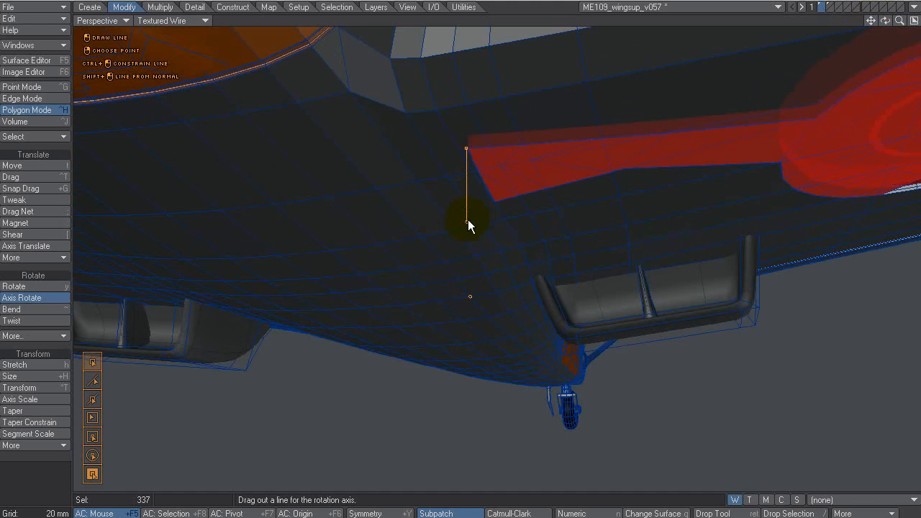
drag(468, 227, 492, 213)
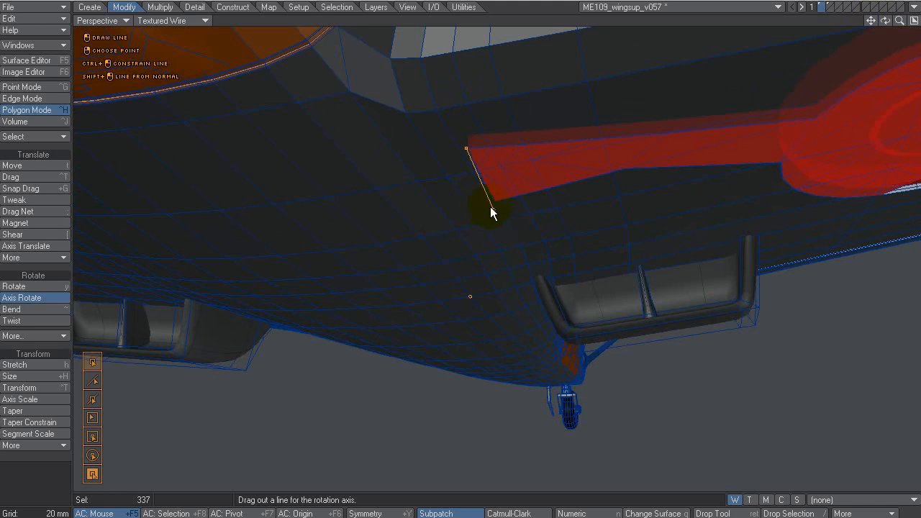
drag(493, 213, 453, 184)
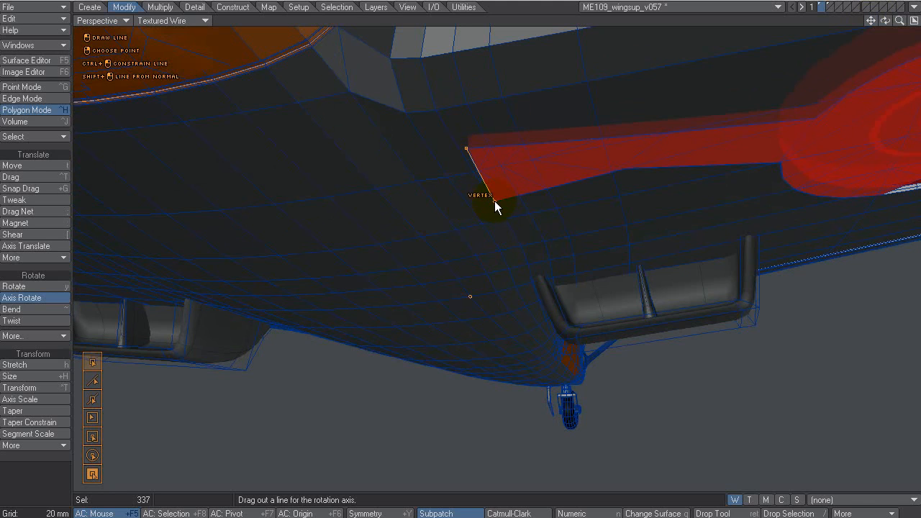
drag(495, 207, 504, 305)
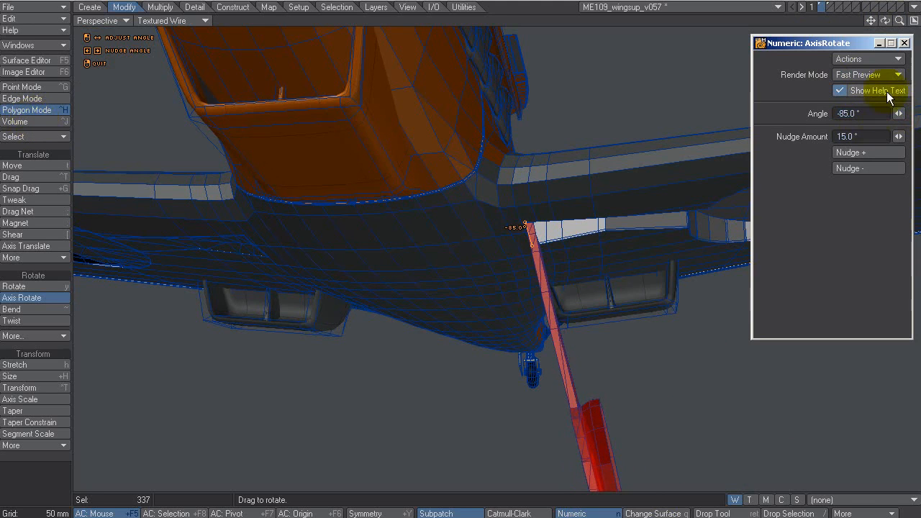
click(904, 44)
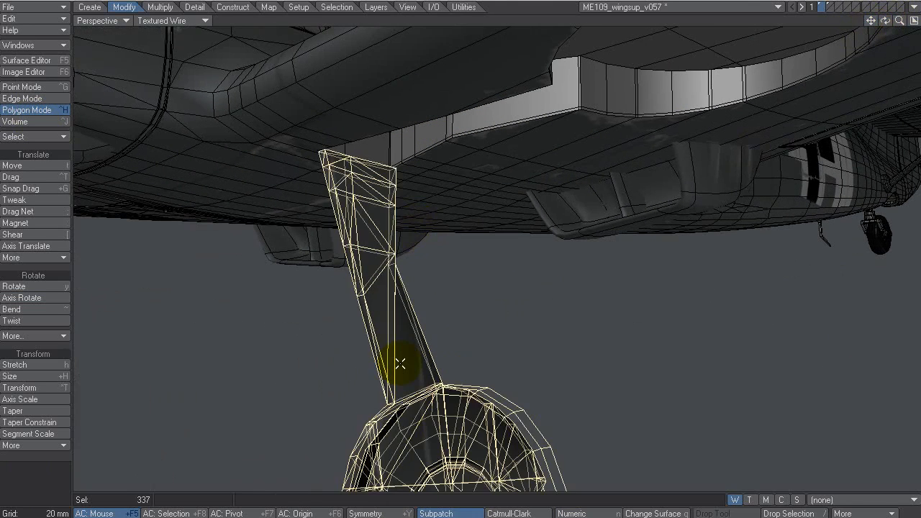
mouse_move(425, 153)
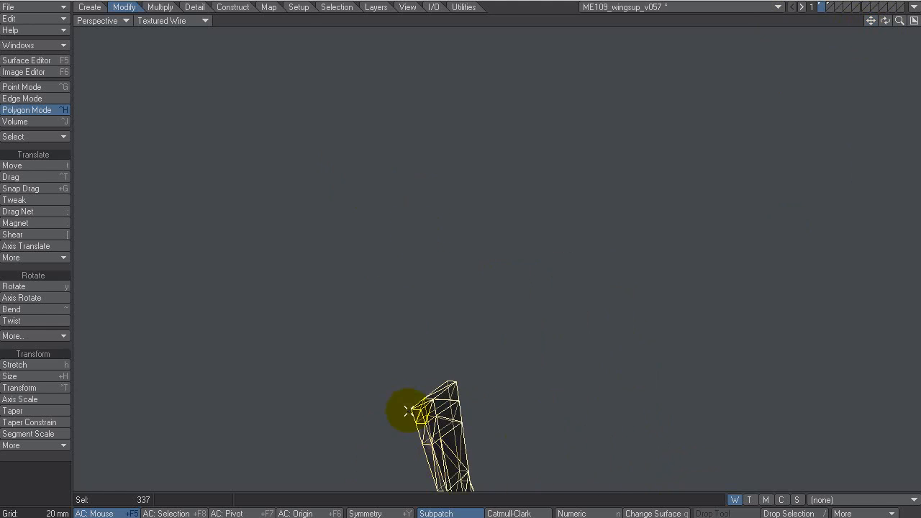
Step: Set an Axis Rotate hinge at the strut's top and pivot the strut and wheel around it
click(21, 296)
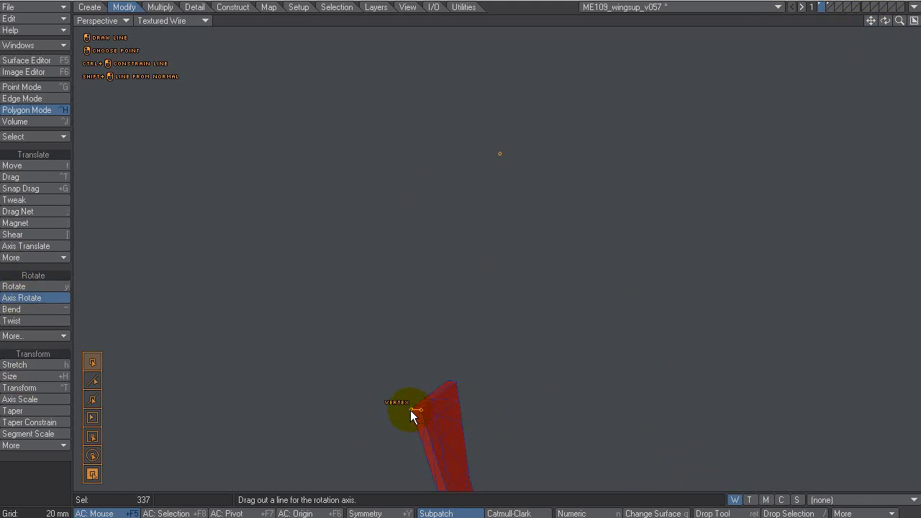
drag(414, 415, 607, 346)
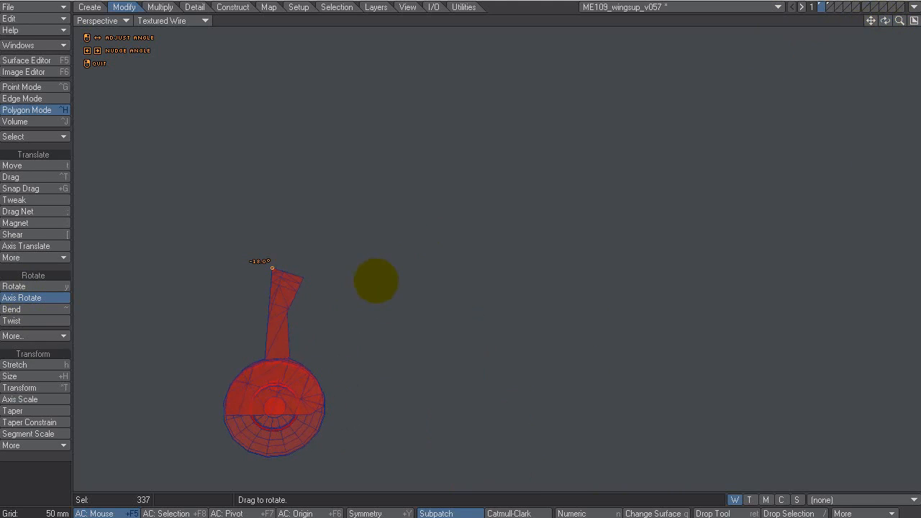
drag(272, 268, 272, 269)
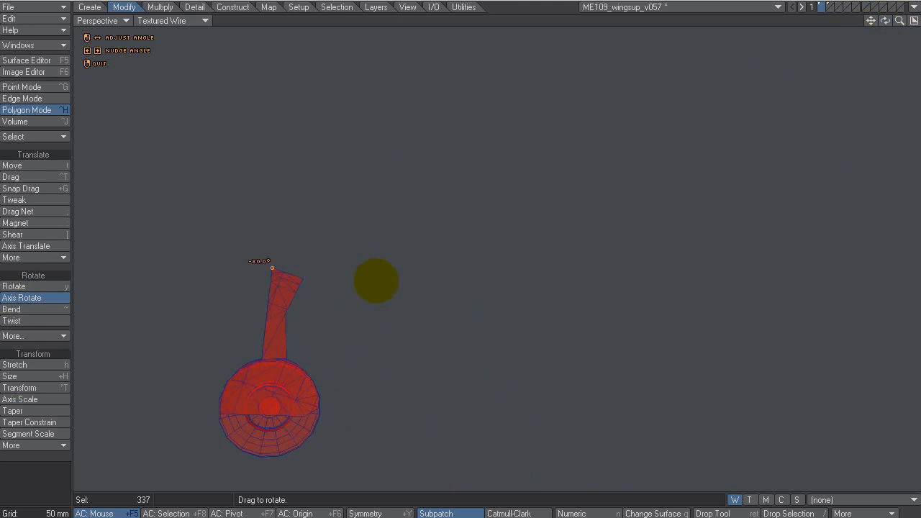
mouse_move(377, 281)
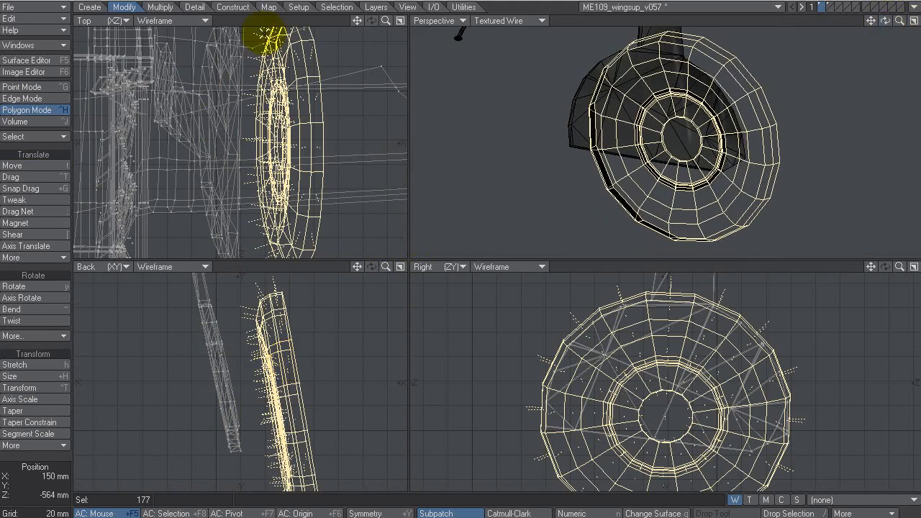
Step: Axis-rotate the wheel hub half about a line across its centre until it stands upright in the tyre
click(23, 298)
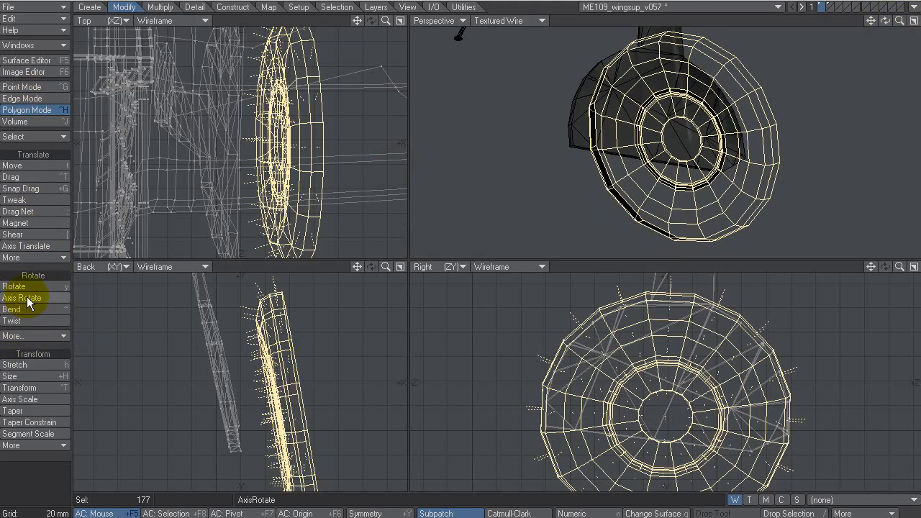
click(23, 298)
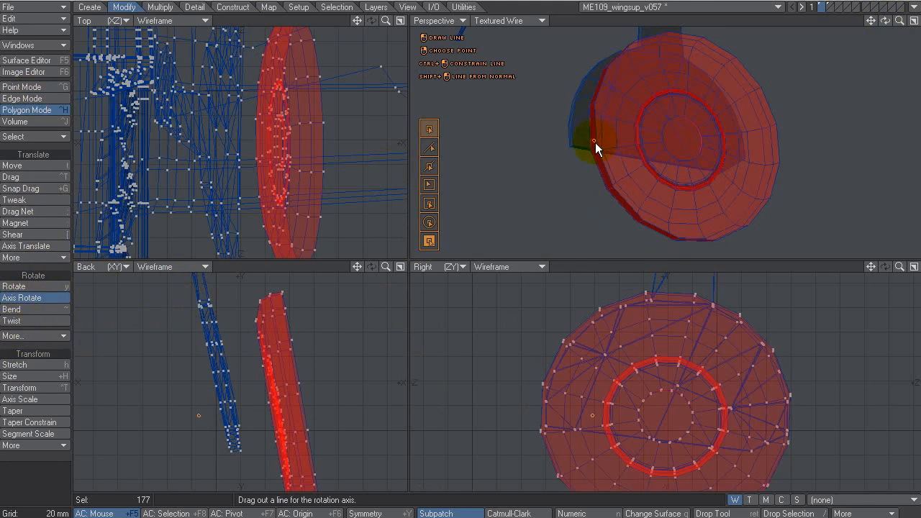
drag(596, 143, 780, 133)
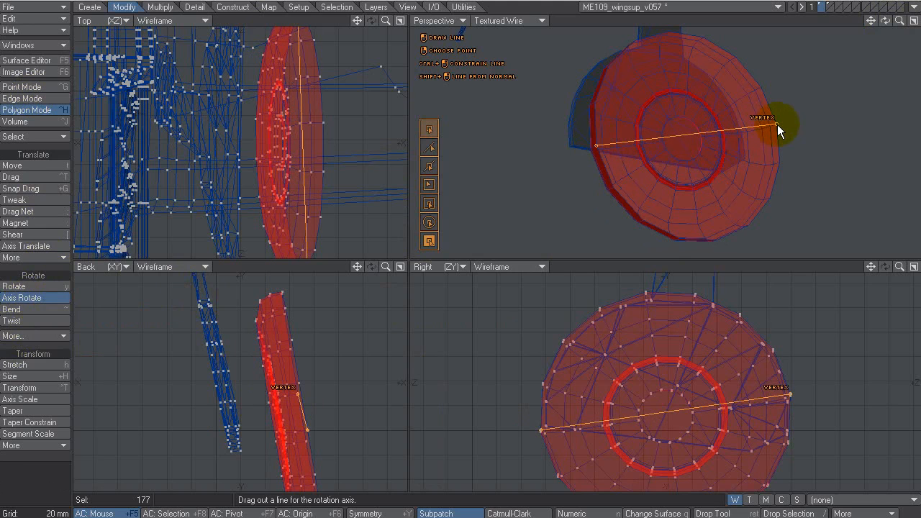
click(777, 124)
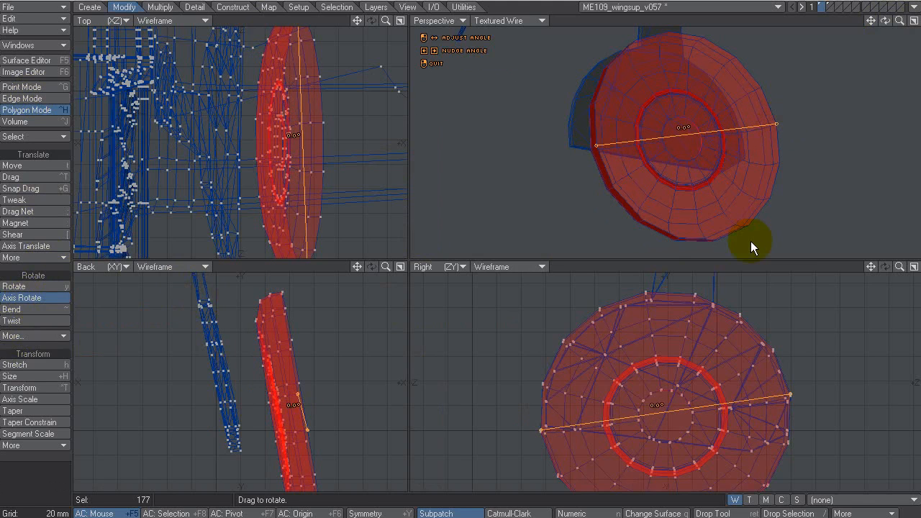
mouse_move(890, 21)
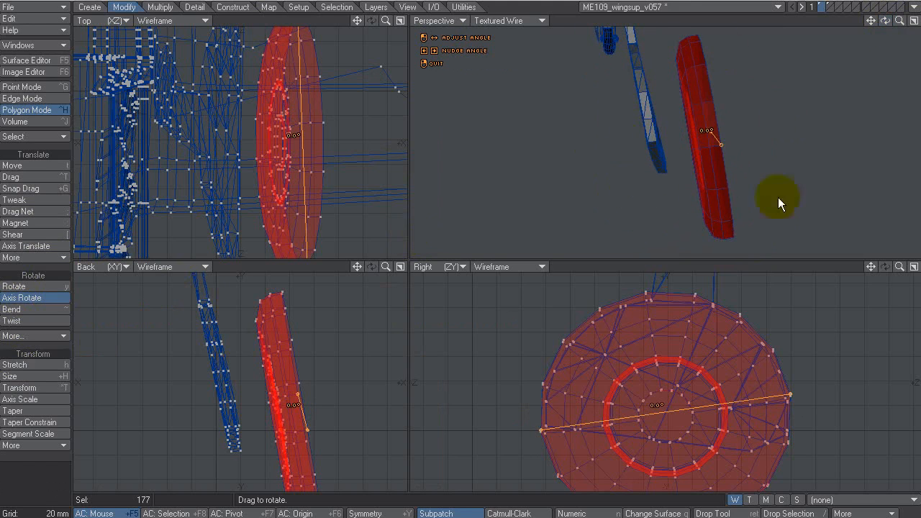
click(570, 512)
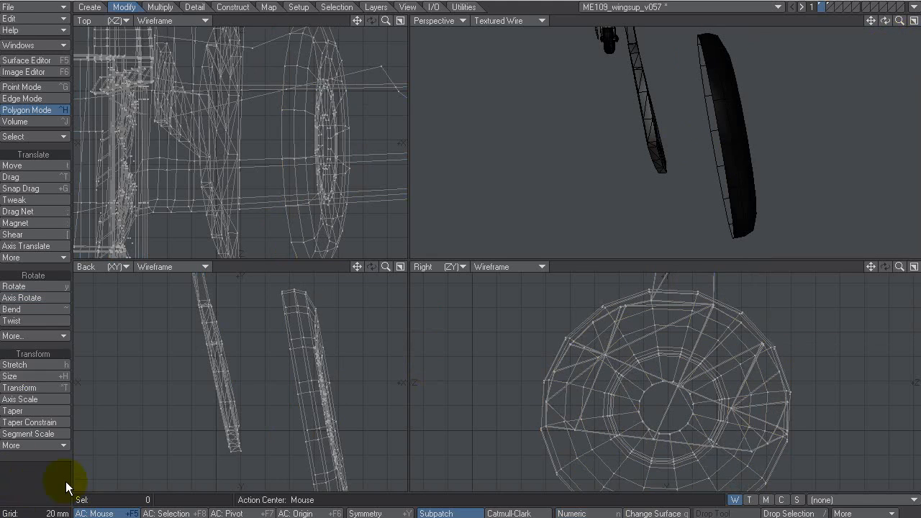
Step: Select the 32-polygon band of tread where the two wheel halves meet
click(11, 412)
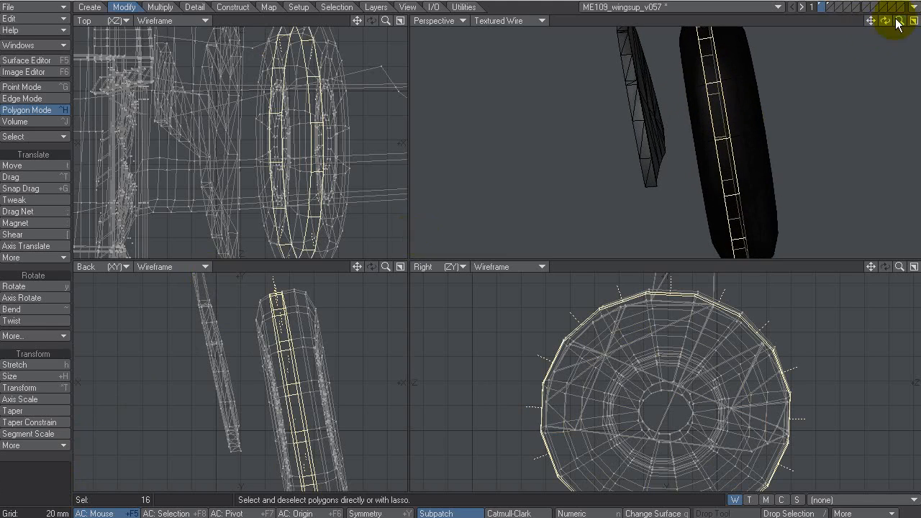
click(691, 122)
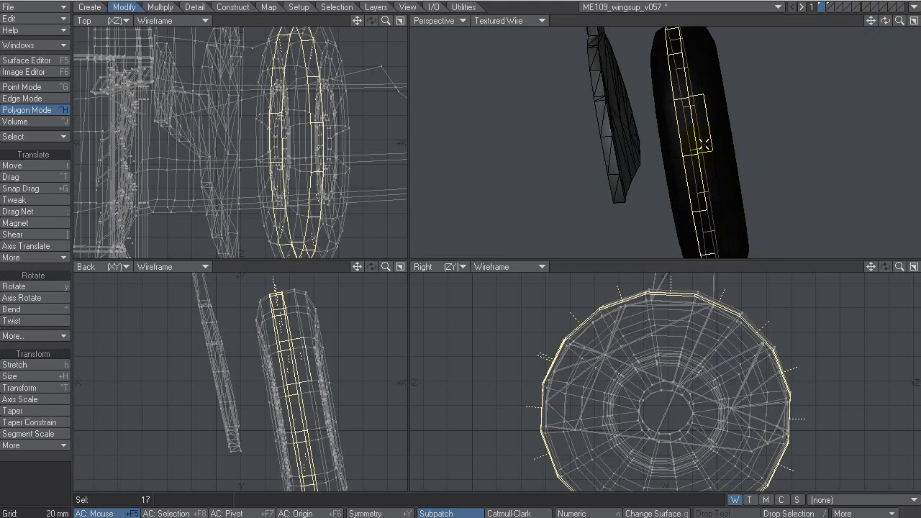
click(706, 144)
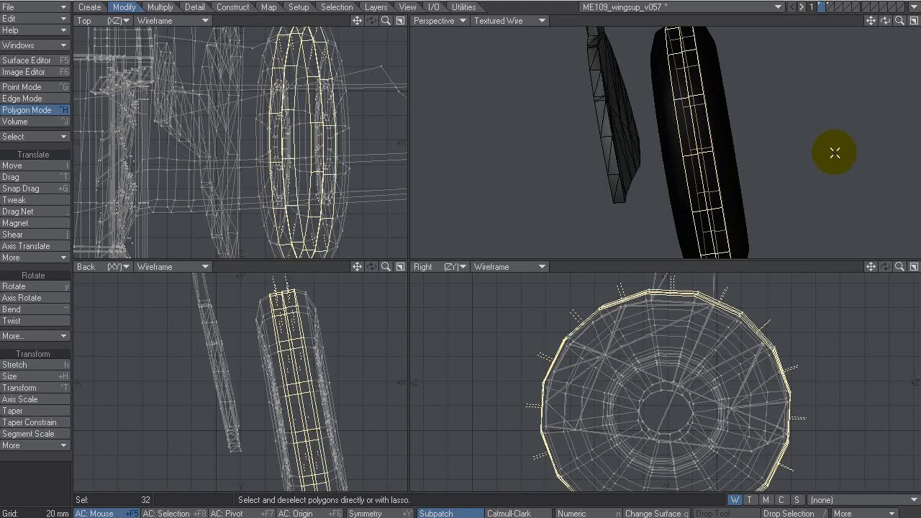
mouse_move(213, 400)
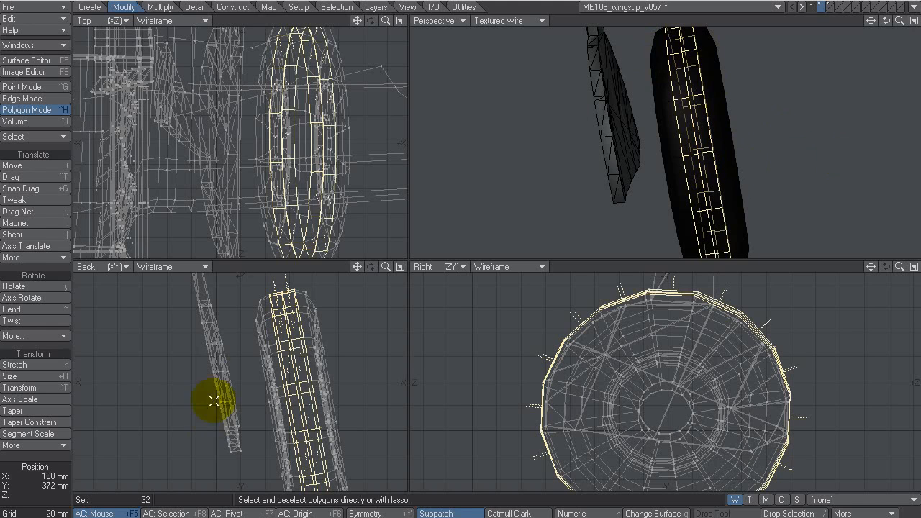
mouse_move(375, 348)
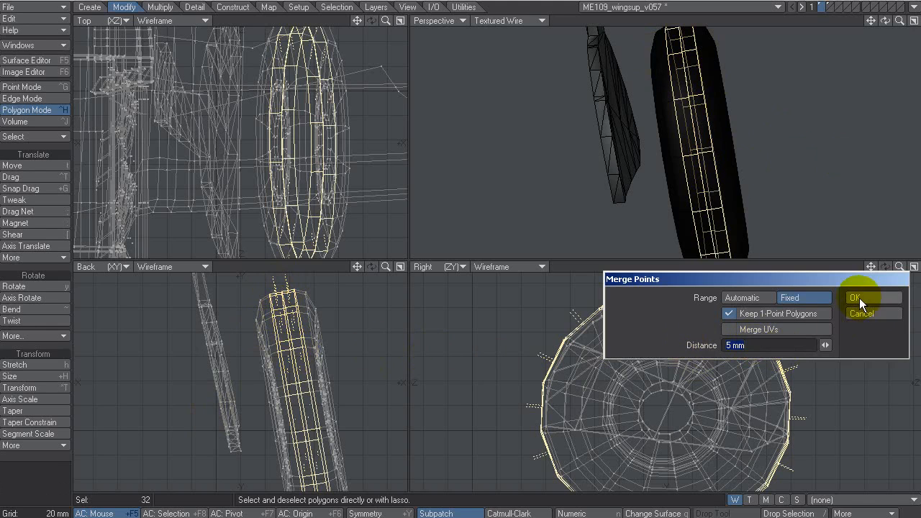
Step: Merge the wheel's overlapping points within a fixed 5 mm range into one mesh
click(855, 298)
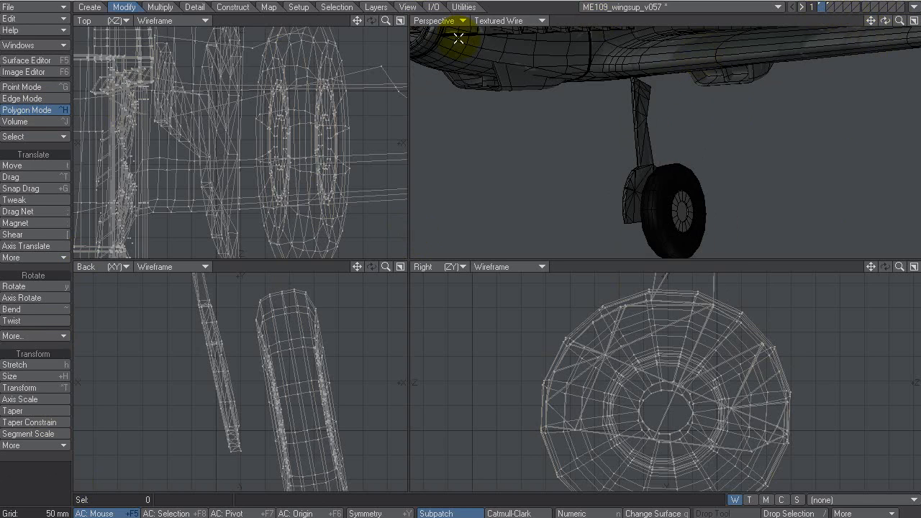
mouse_move(56, 9)
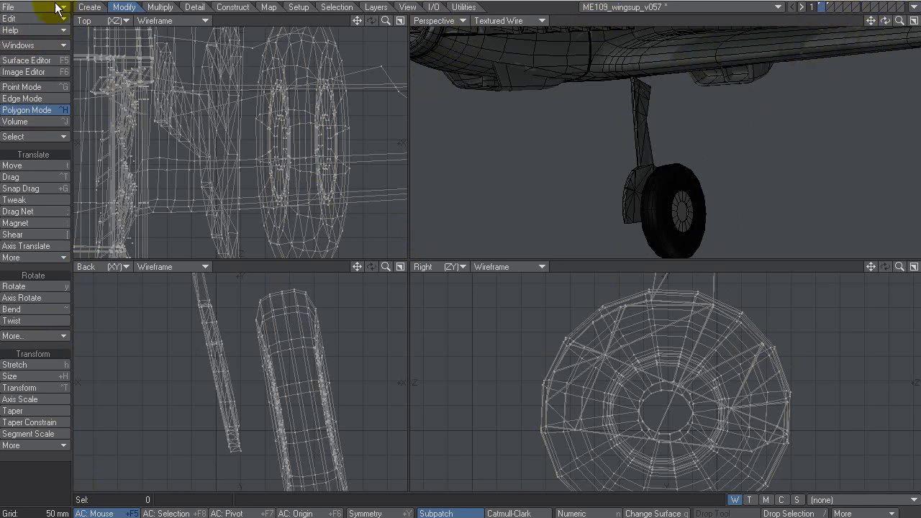
click(9, 7)
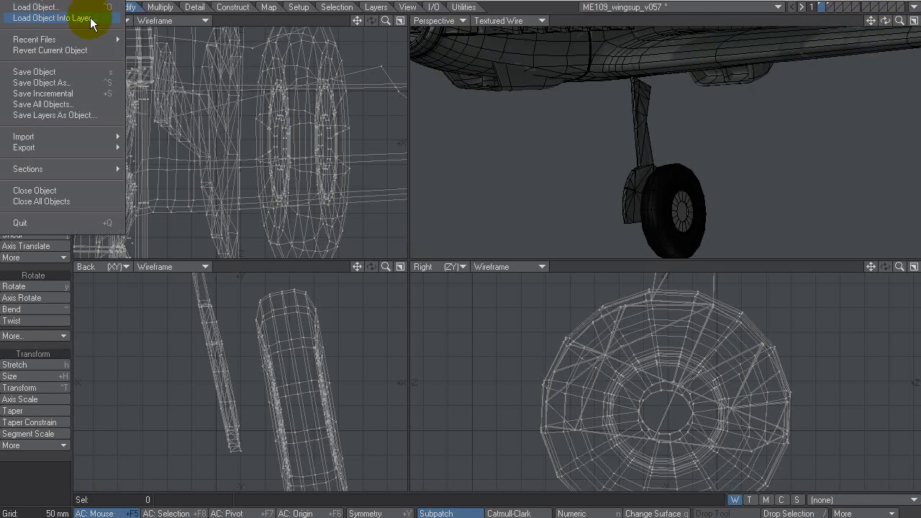
Step: Load UC_me109.lwo into a layer via Load Object Into Layer
click(51, 17)
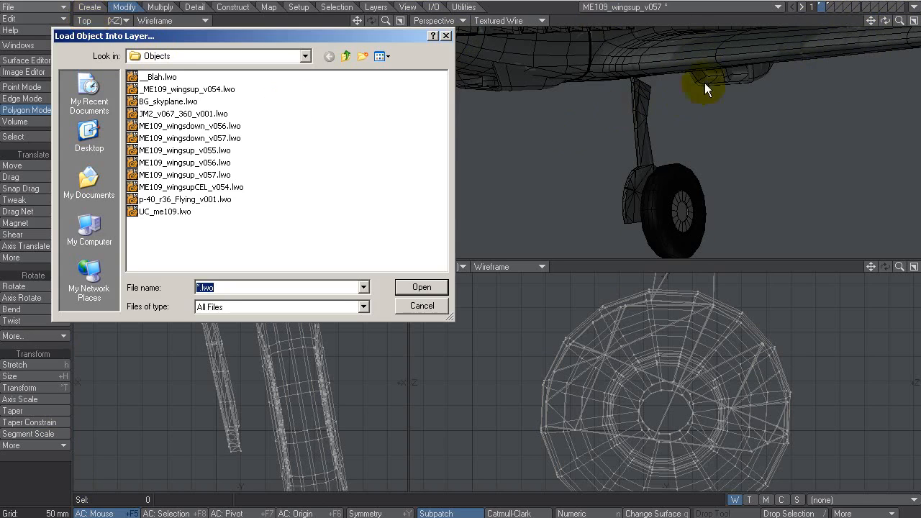
click(165, 211)
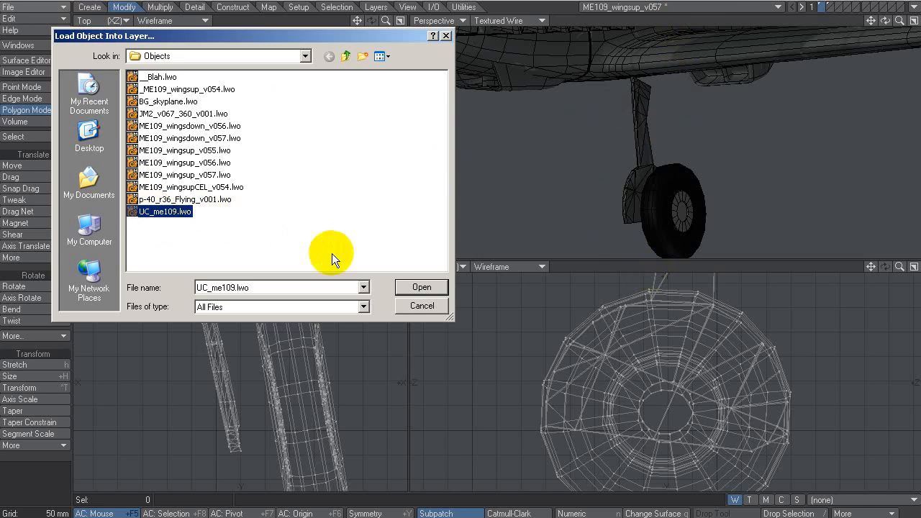
click(420, 288)
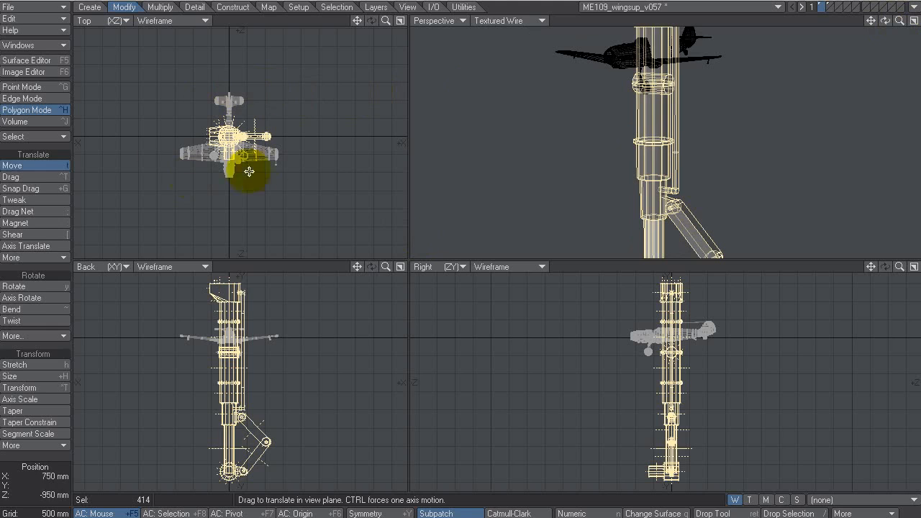
Step: Move the undercarriage strut beside the aircraft and rotate it about 89° in the Top view
drag(248, 166, 345, 141)
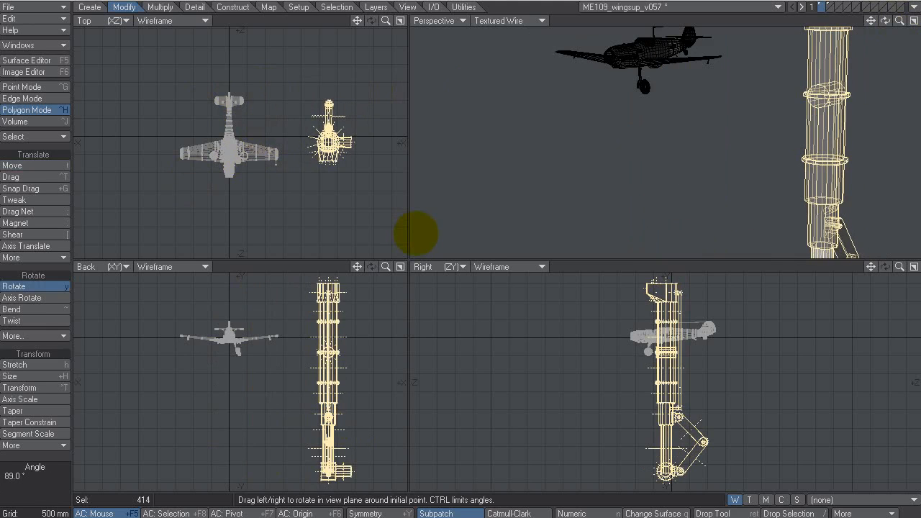
drag(416, 233, 590, 74)
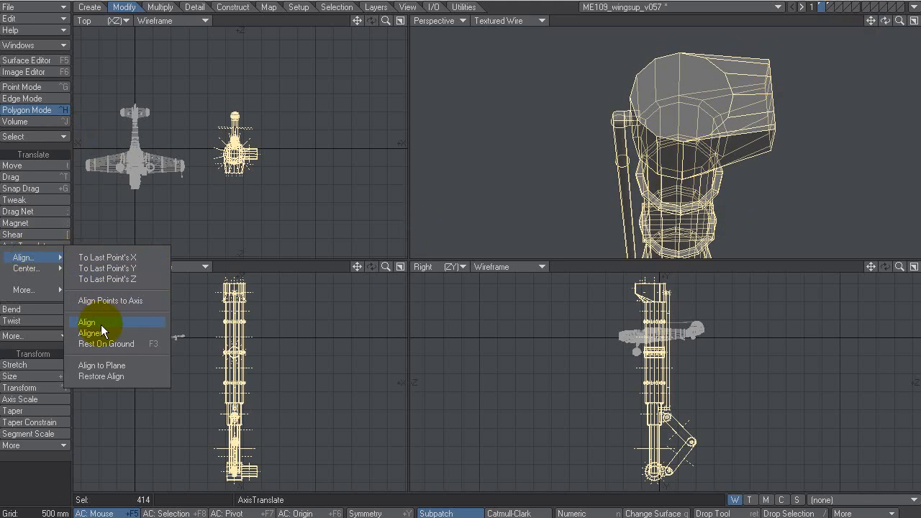
click(87, 323)
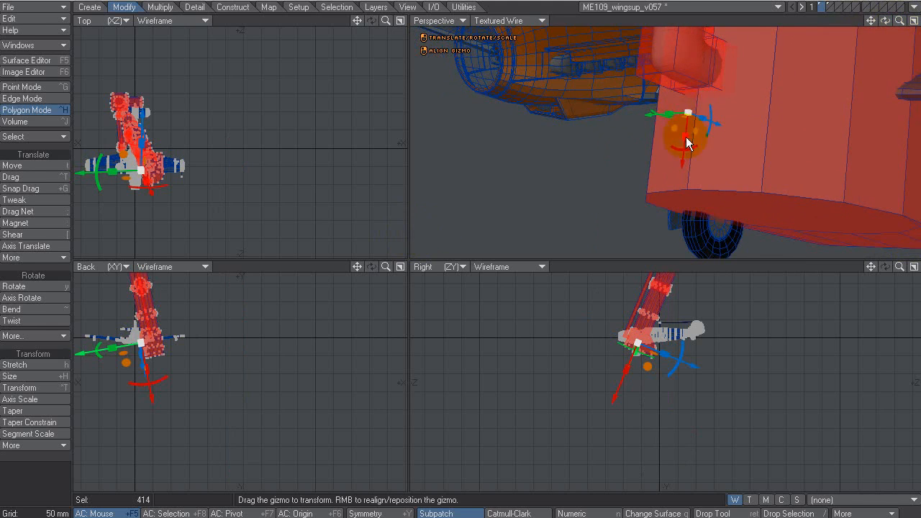
Step: Tilt and translate the strut with the Transform gizmo into the wheel well under the wing
drag(688, 141, 689, 112)
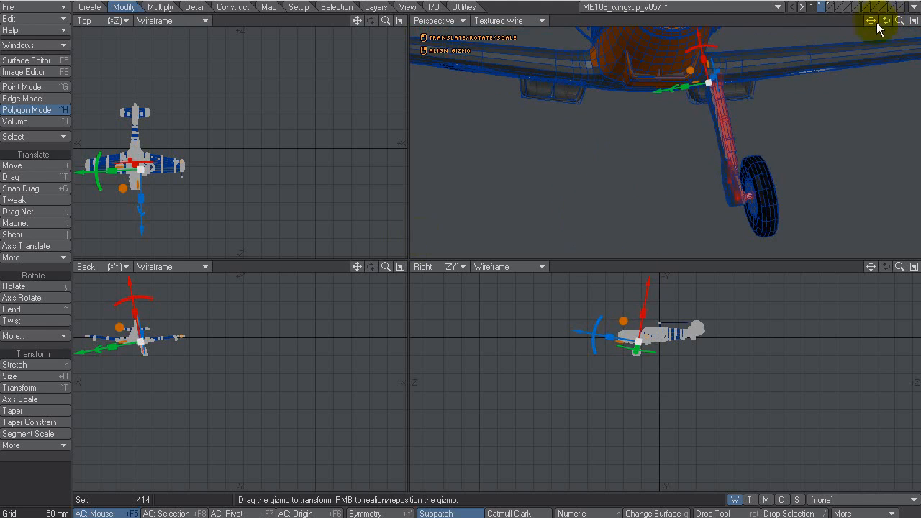
mouse_move(884, 75)
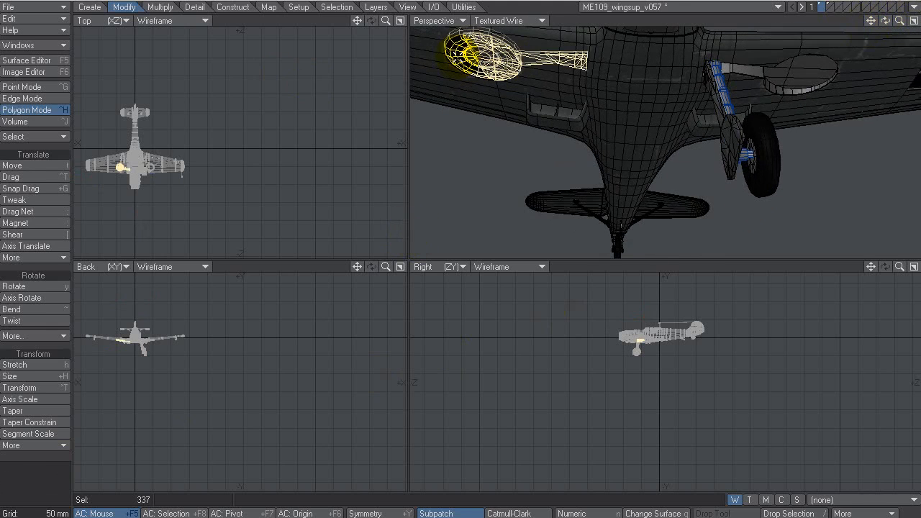
Step: Mirror the selected strut and wheel across X at 0 to create the opposite gear leg
click(265, 380)
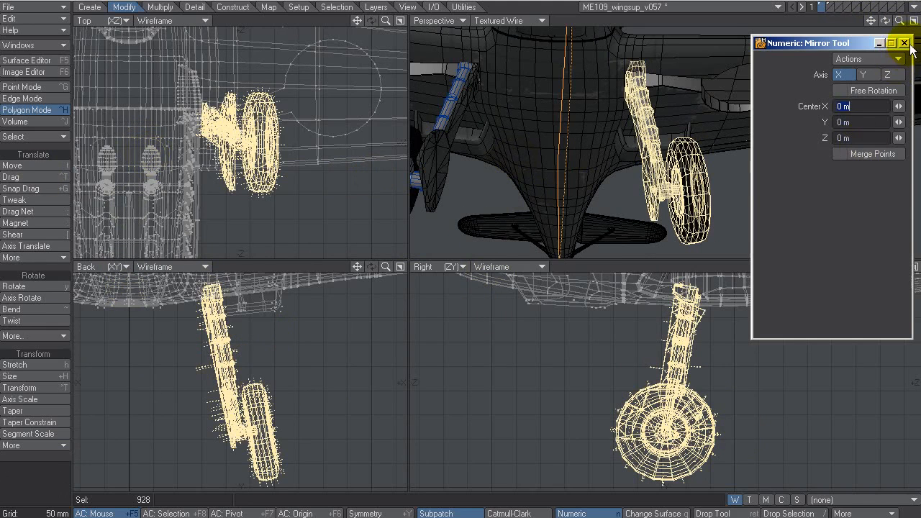
click(904, 43)
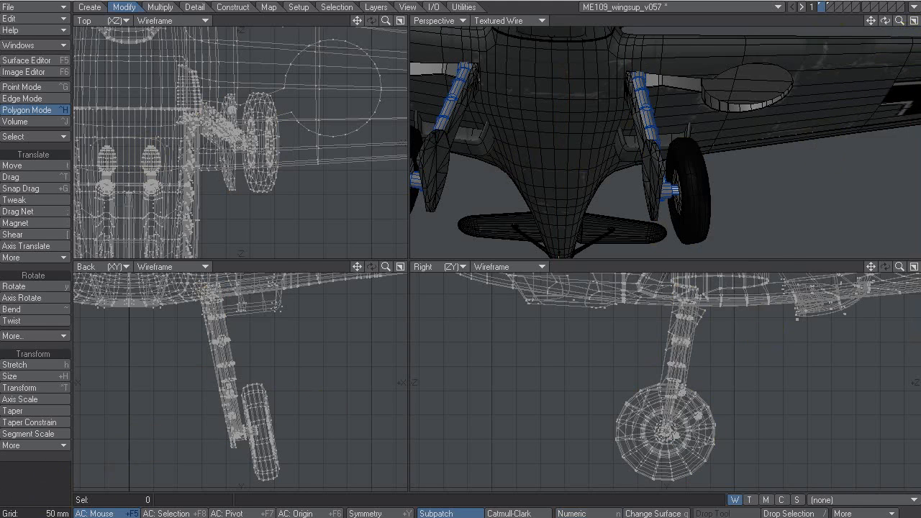